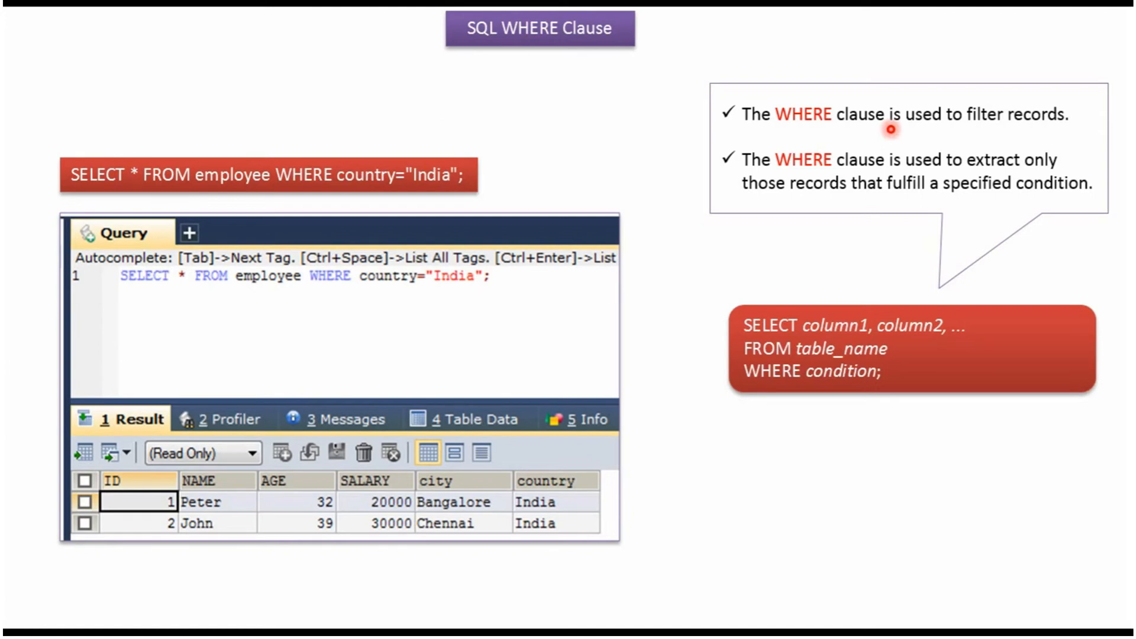
mouse_move(890, 197)
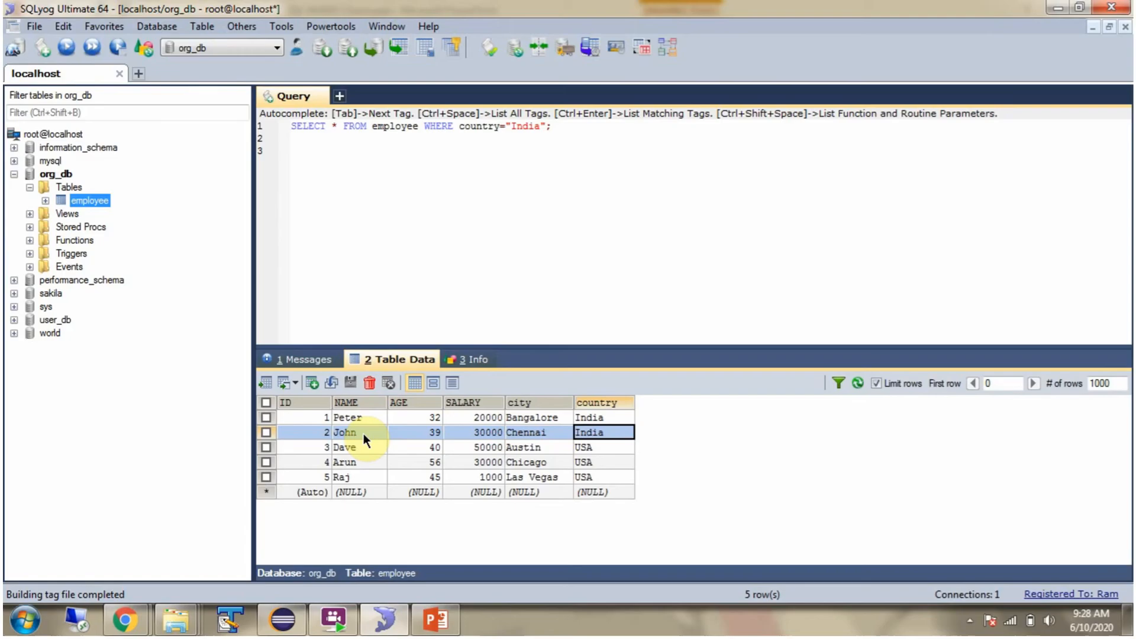
mouse_move(360, 422)
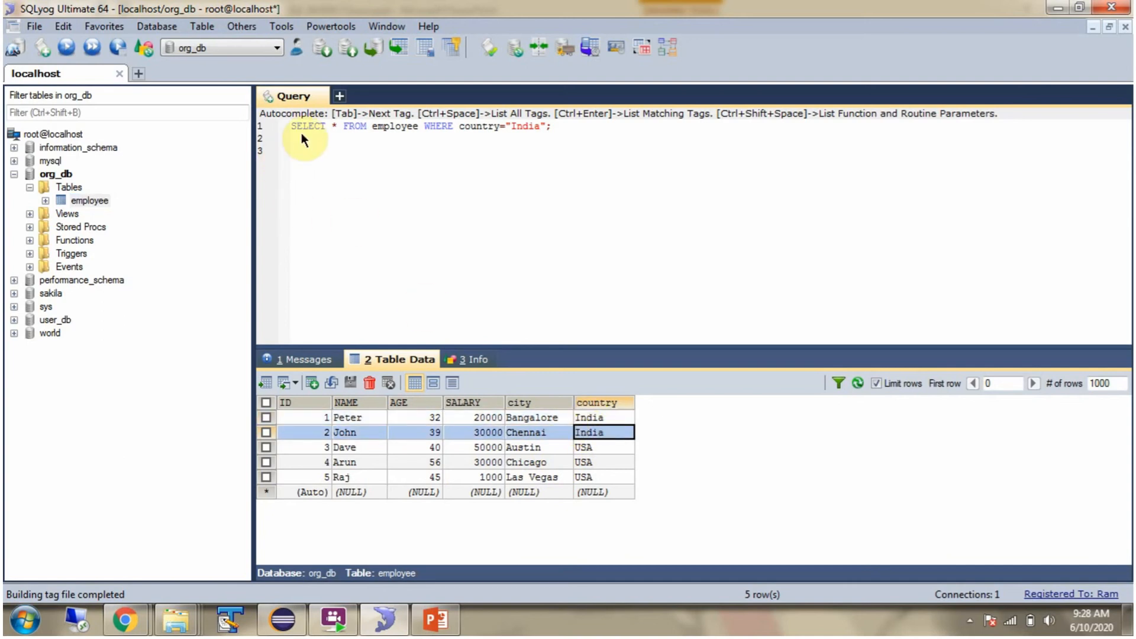
mouse_move(396, 143)
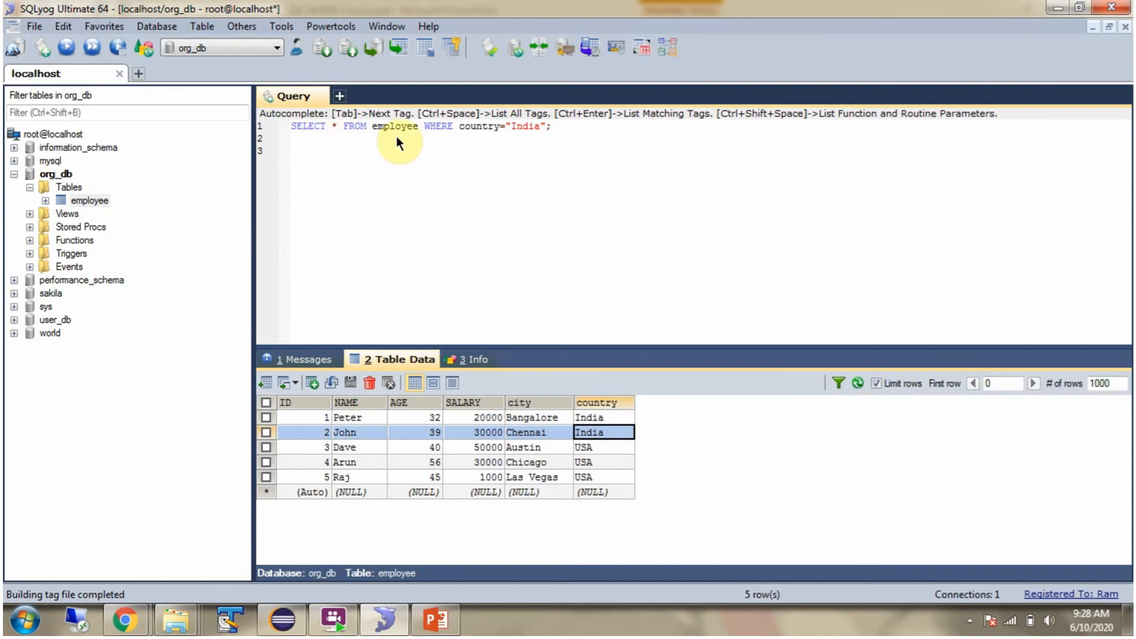
mouse_move(535, 139)
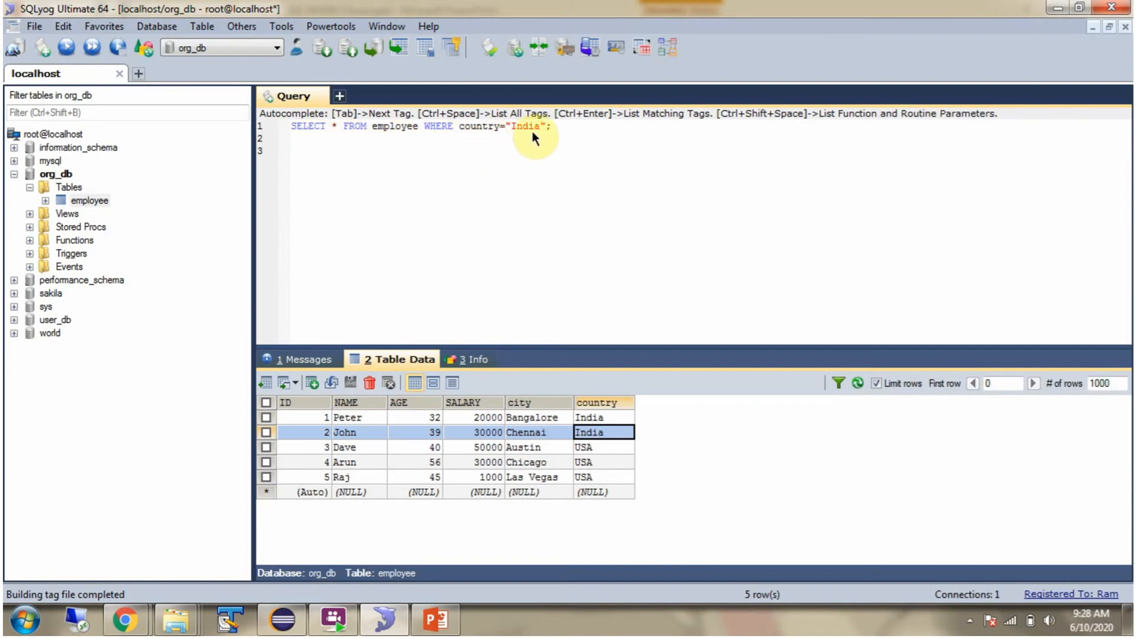
Execute SELECT * FROM employee WHERE country="India", returning Peter and John.
click(291, 138)
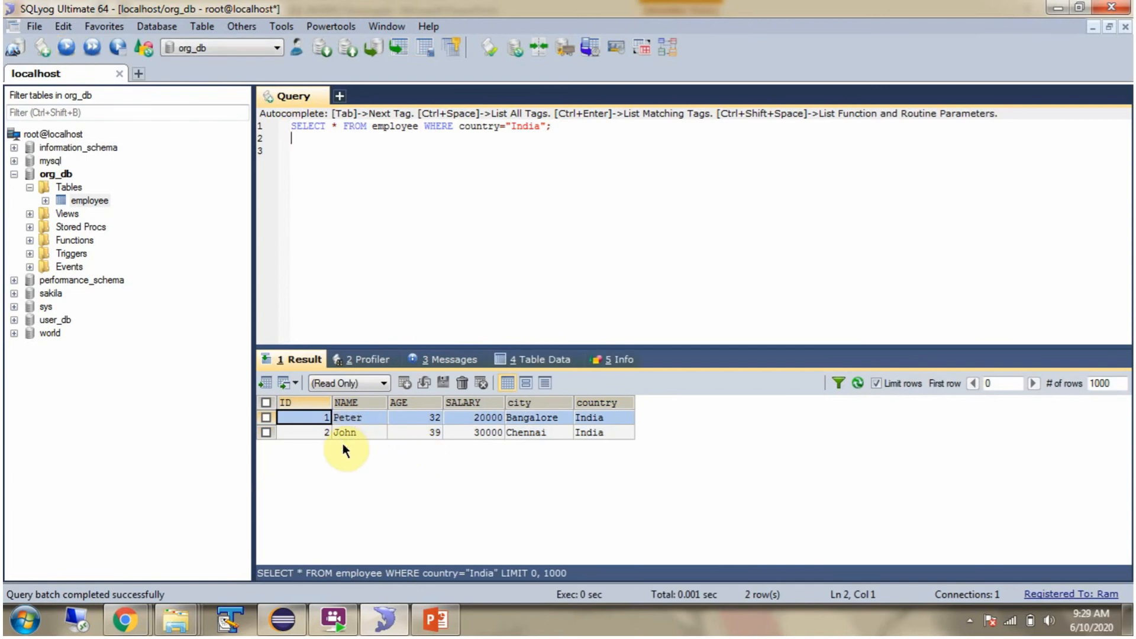
mouse_move(356, 441)
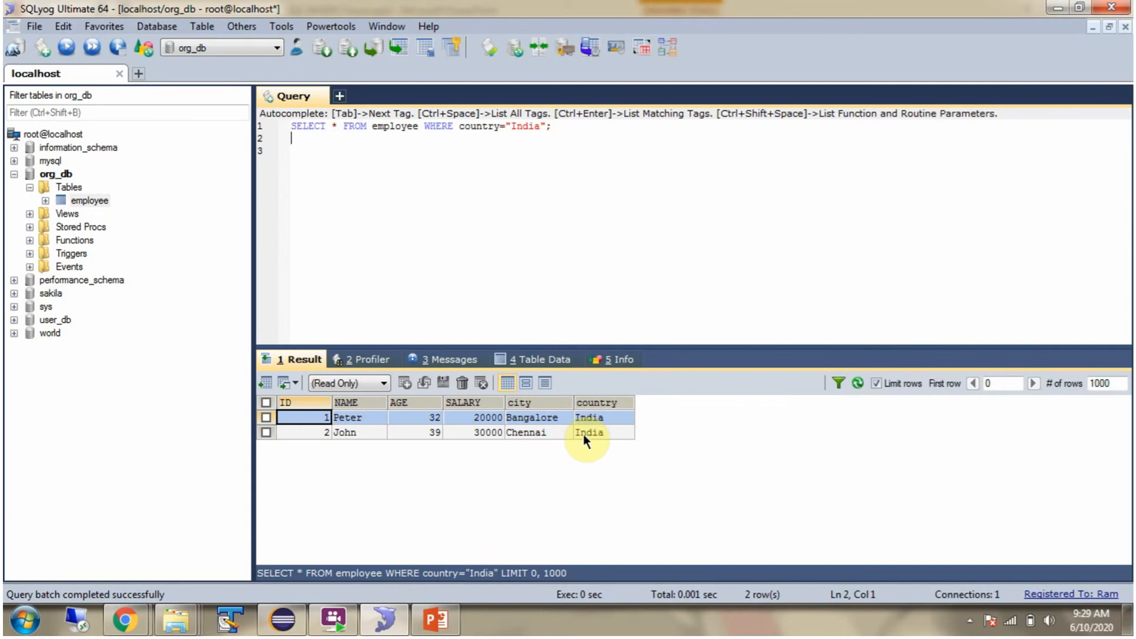
mouse_move(611, 380)
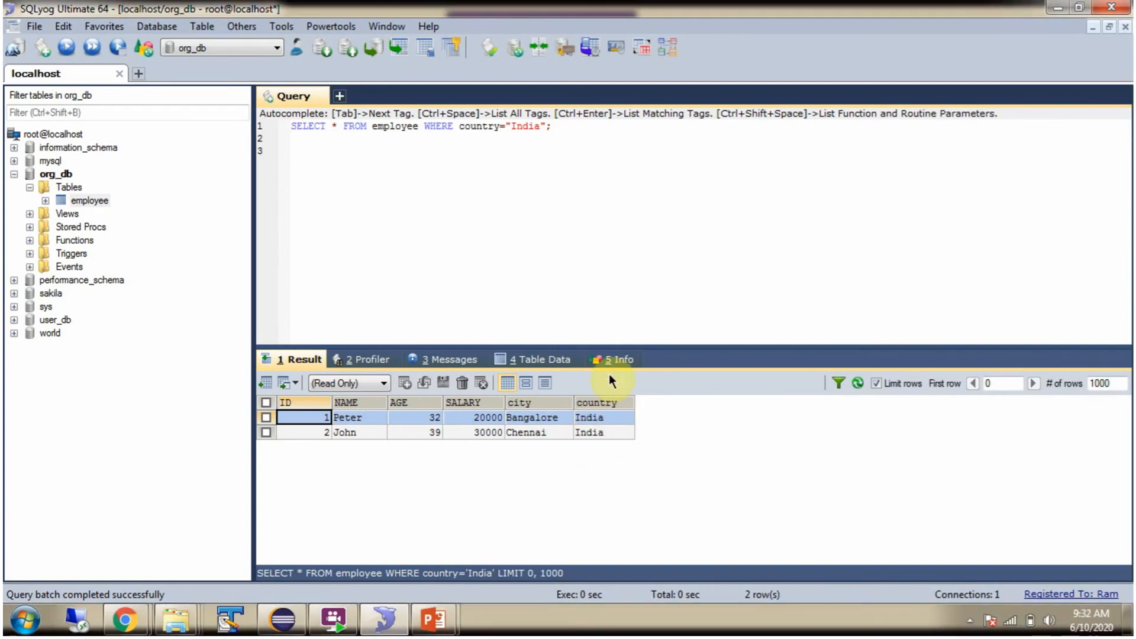
Check column types, requote 'India' with single quotes, then show all employee rows.
click(614, 359)
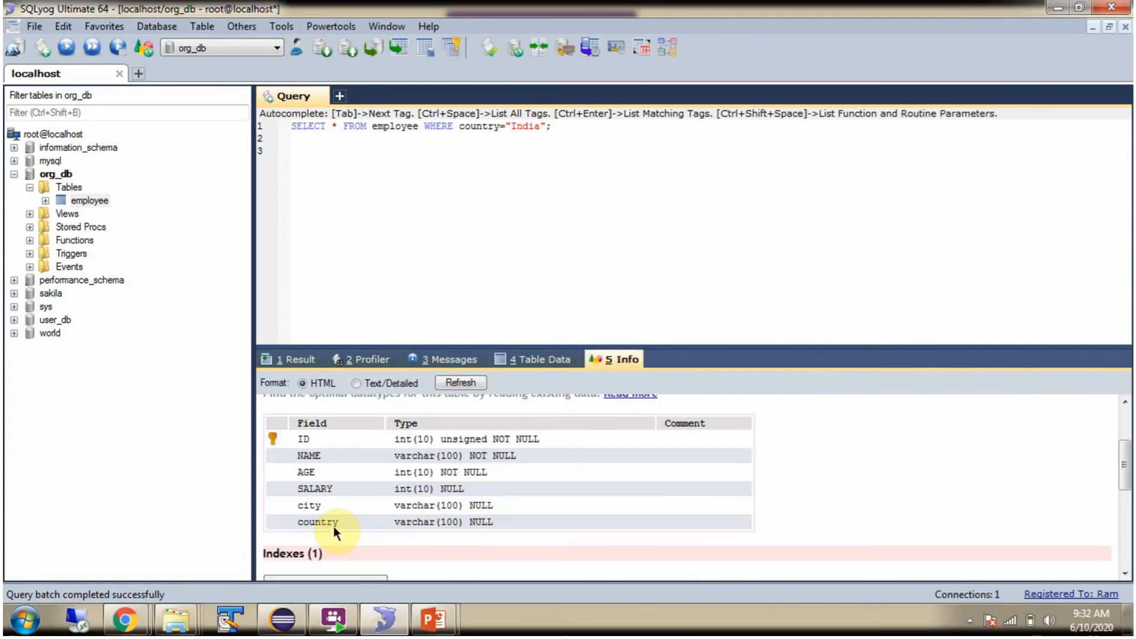
mouse_move(405, 431)
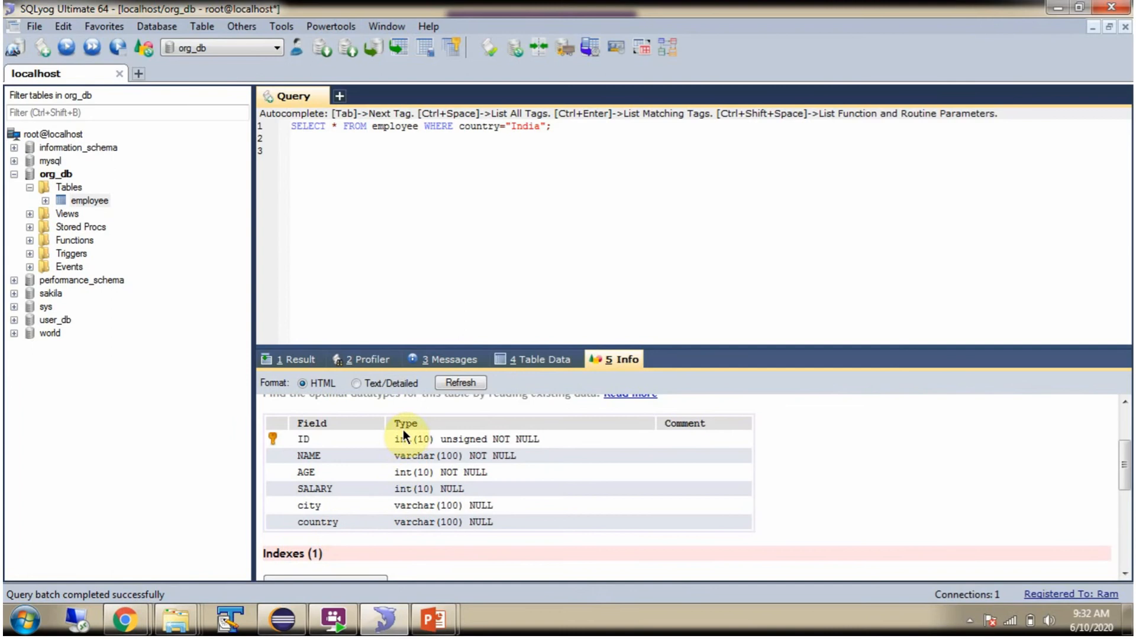
mouse_move(501, 153)
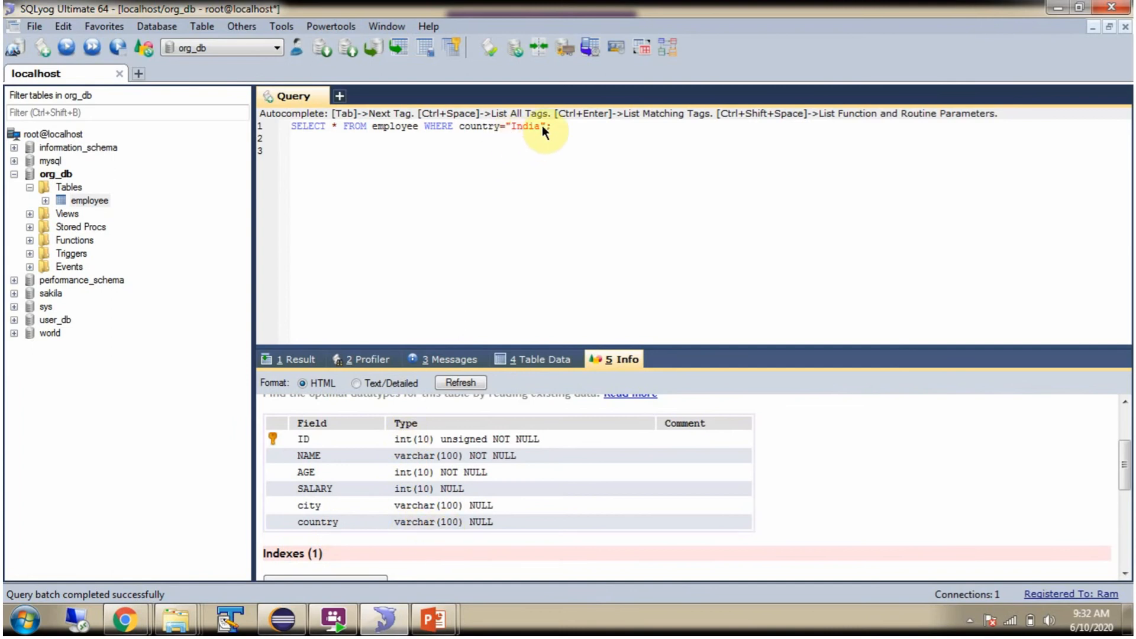
click(529, 126)
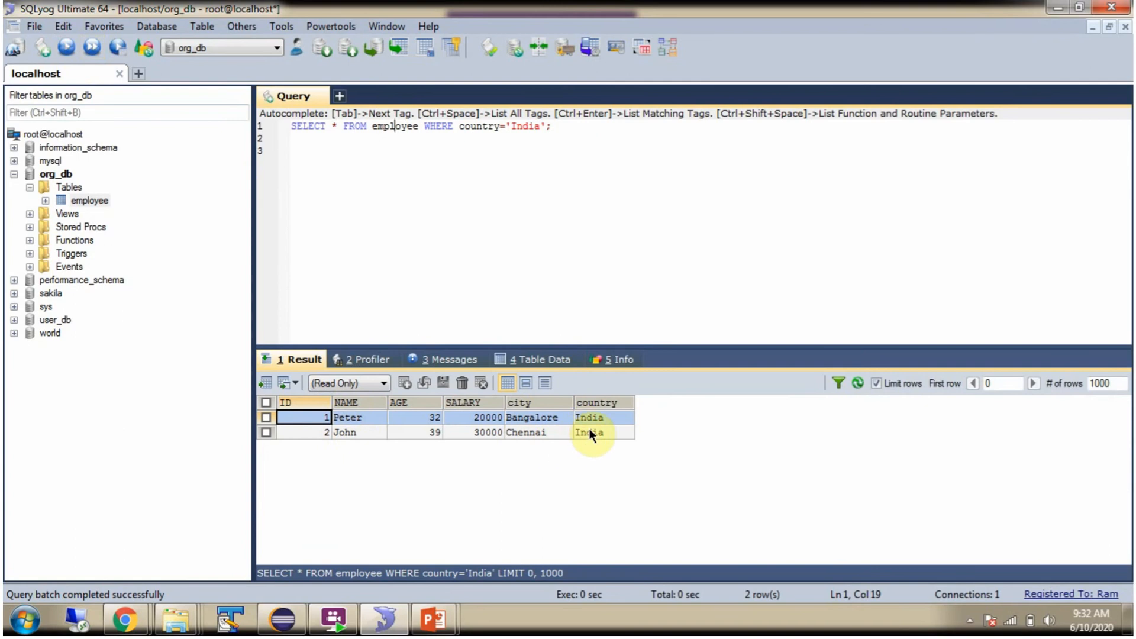
click(539, 358)
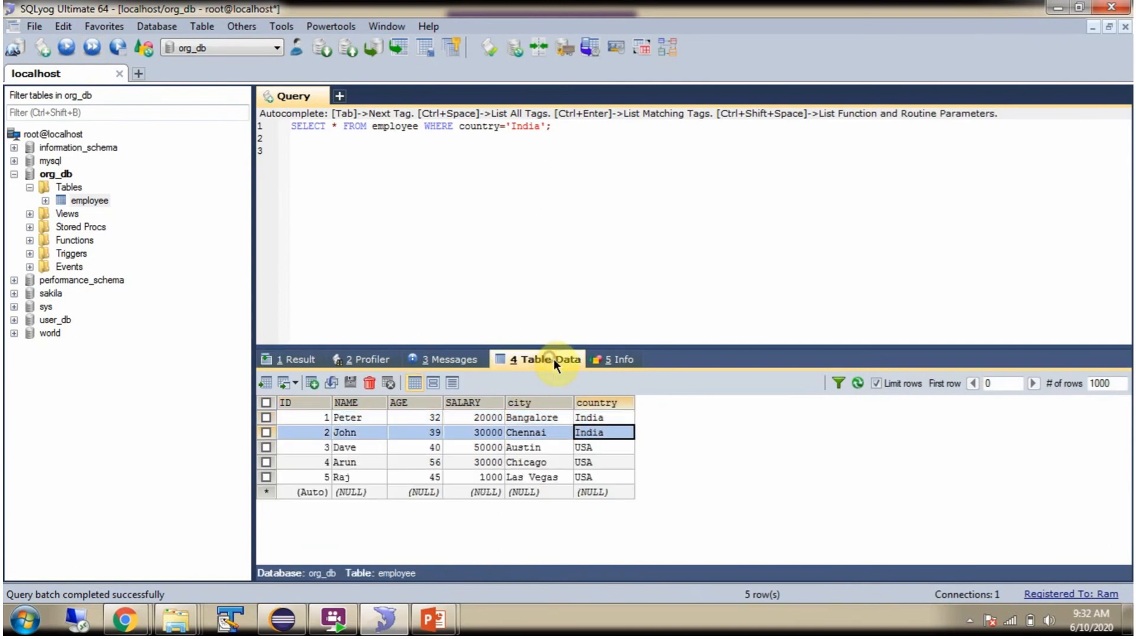
mouse_move(429, 422)
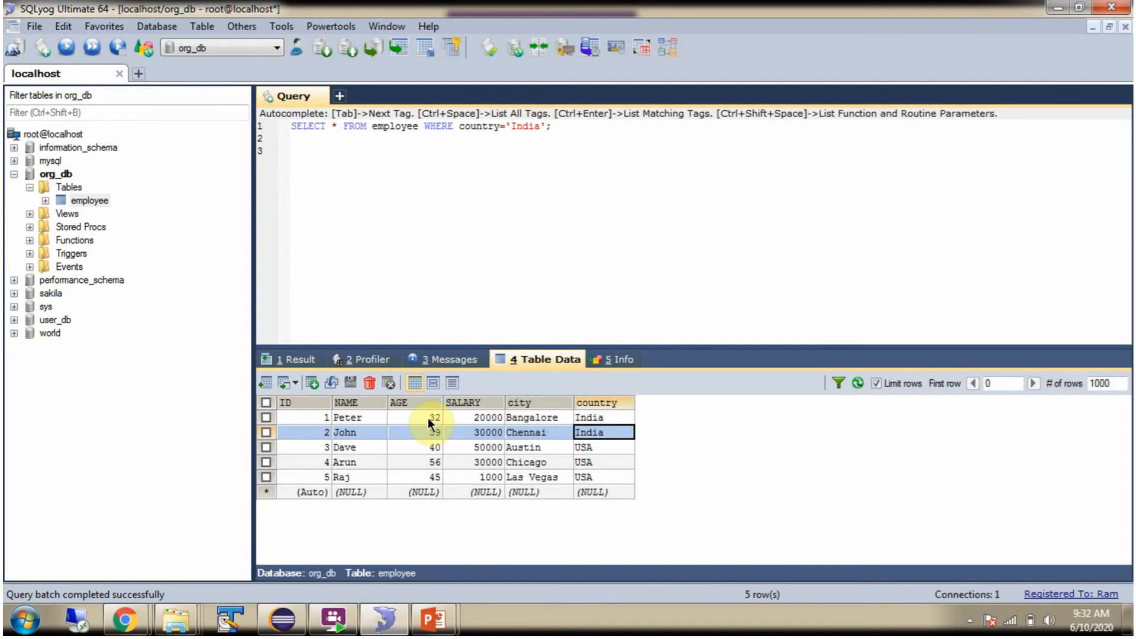
mouse_move(493, 140)
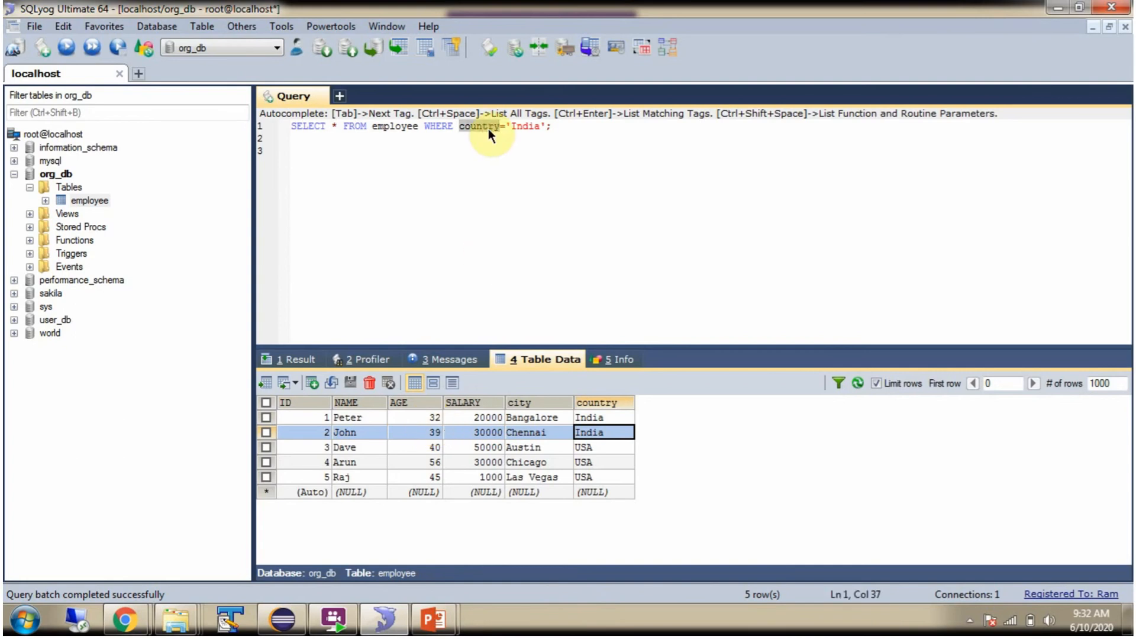
Rewrite the WHERE condition as age=32 after checking the column types.
text(age)
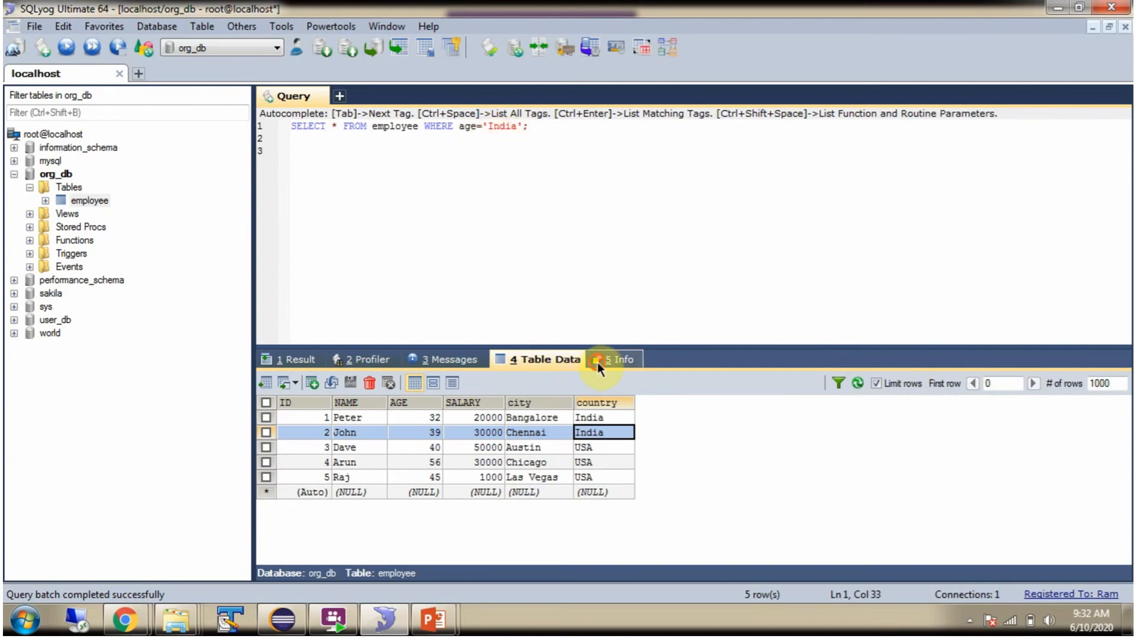
click(620, 359)
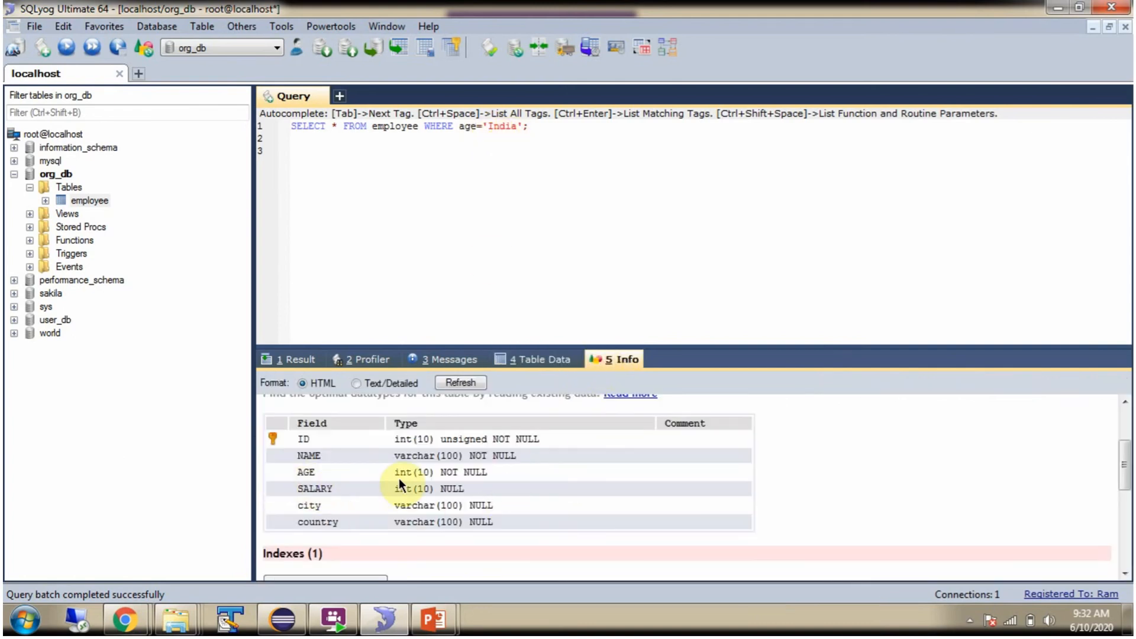
click(529, 127)
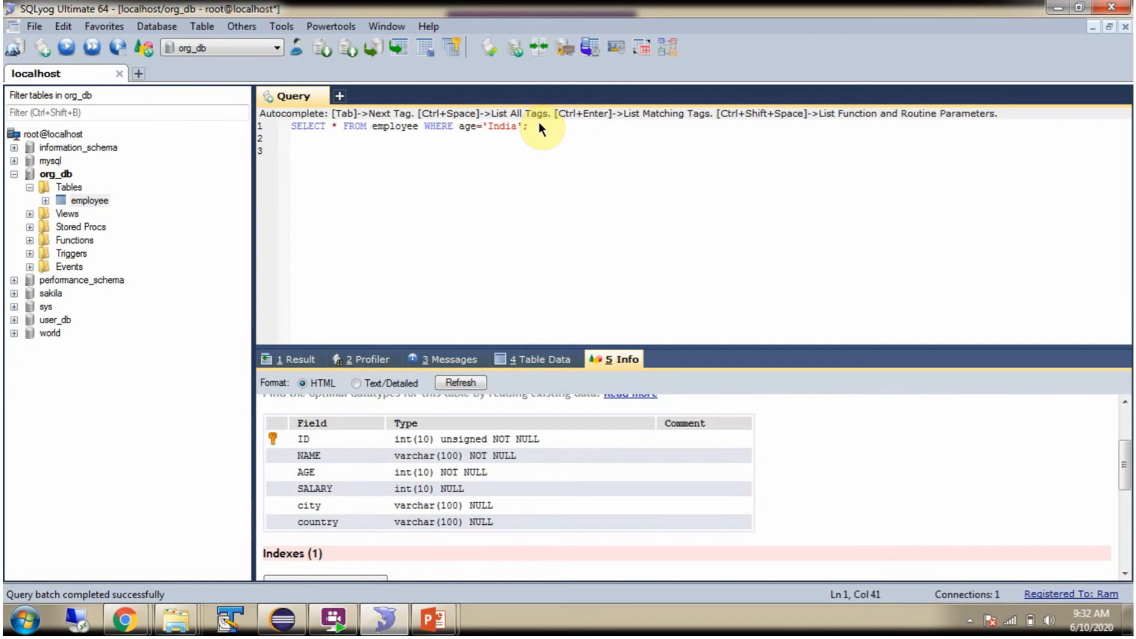
key(BackSpace)
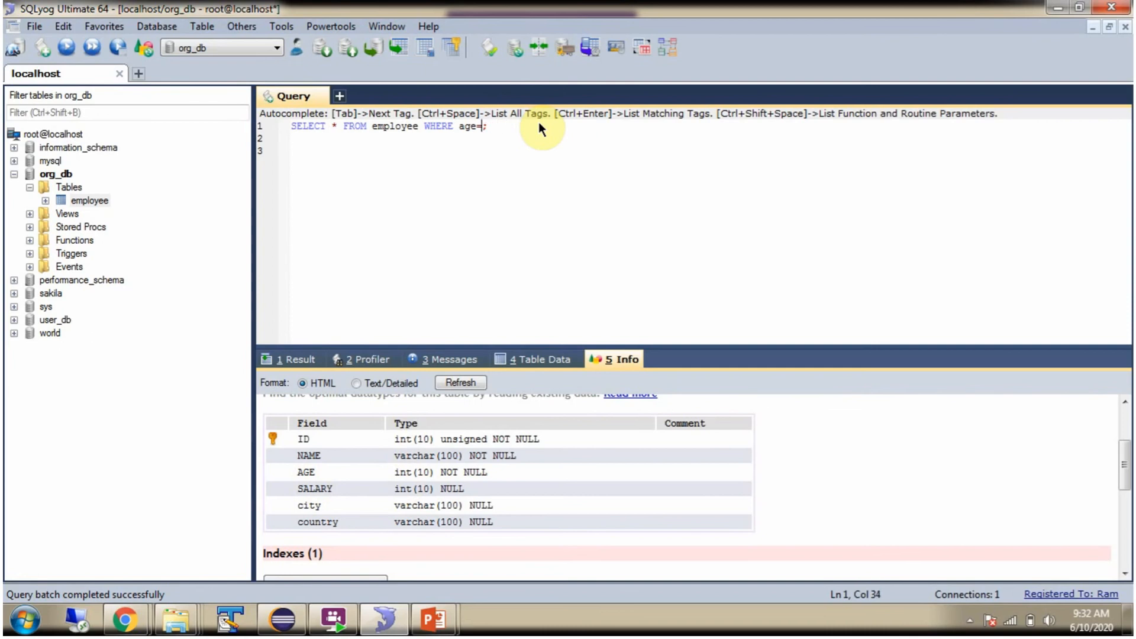
text(32)
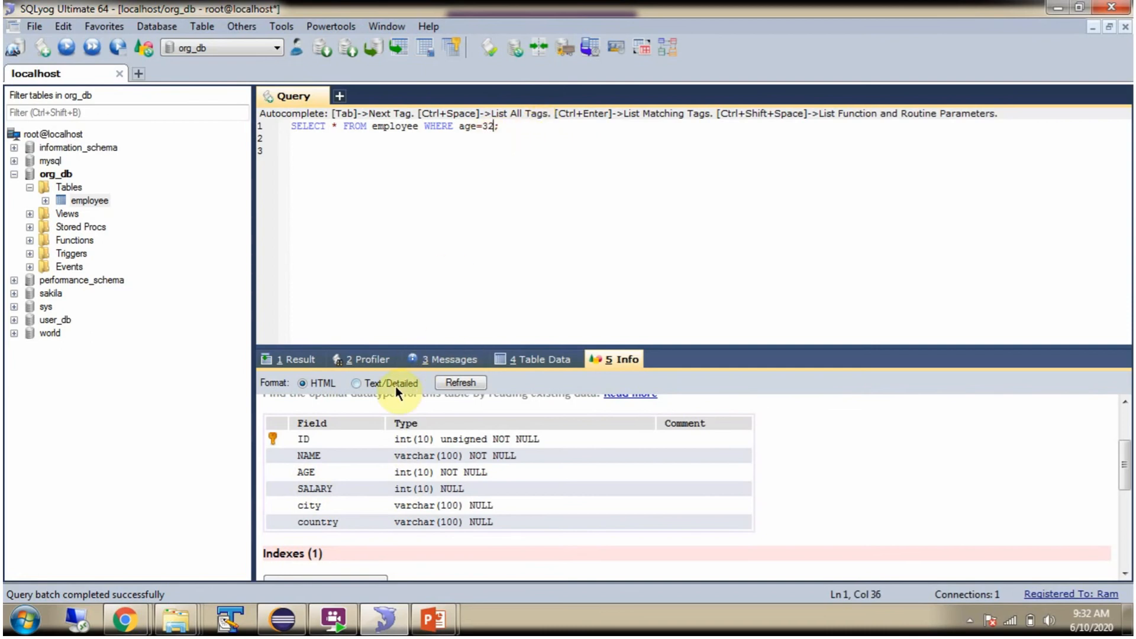
Run the age=32 query, returning only Peter, and highlight his AGE value.
click(539, 359)
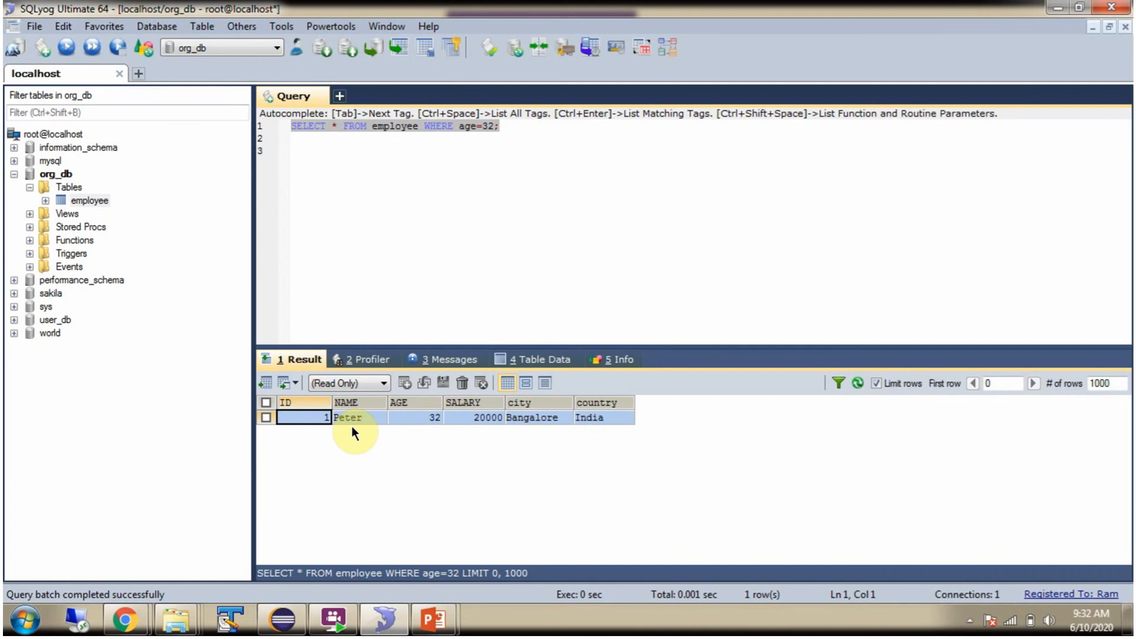
click(413, 418)
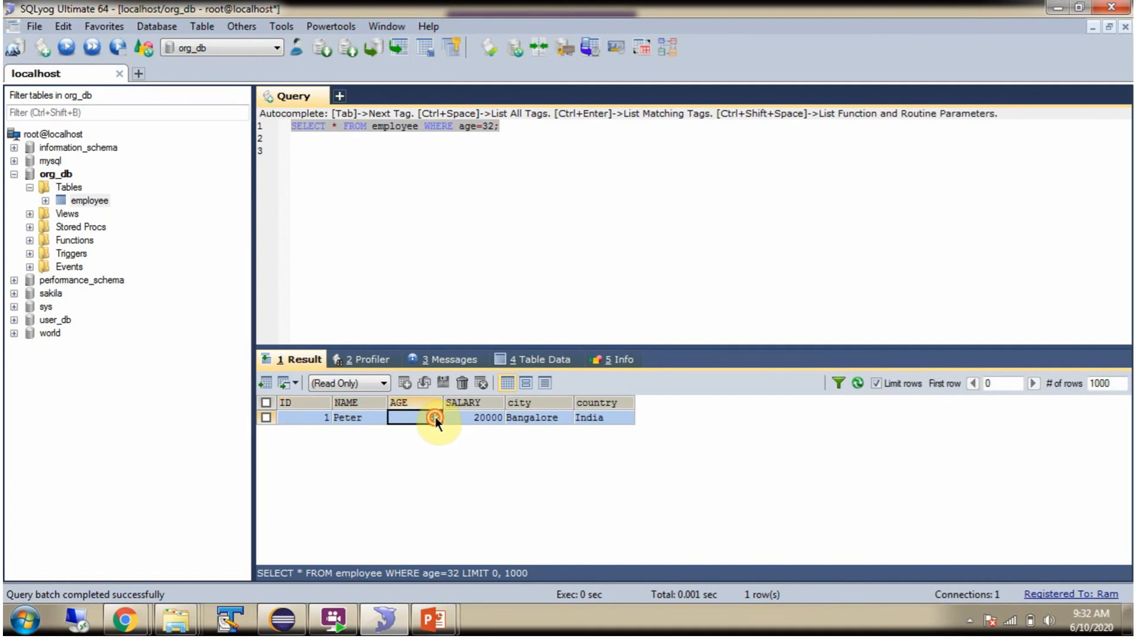
click(538, 359)
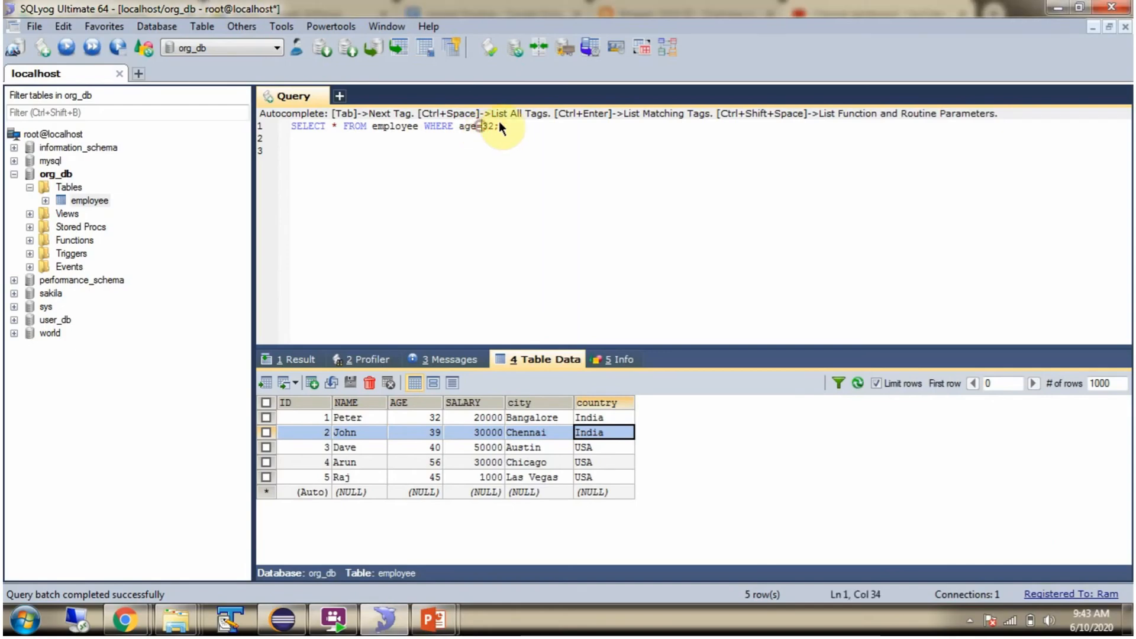
Change the condition to age>32, then to age>=40, running each.
key(Backspace)
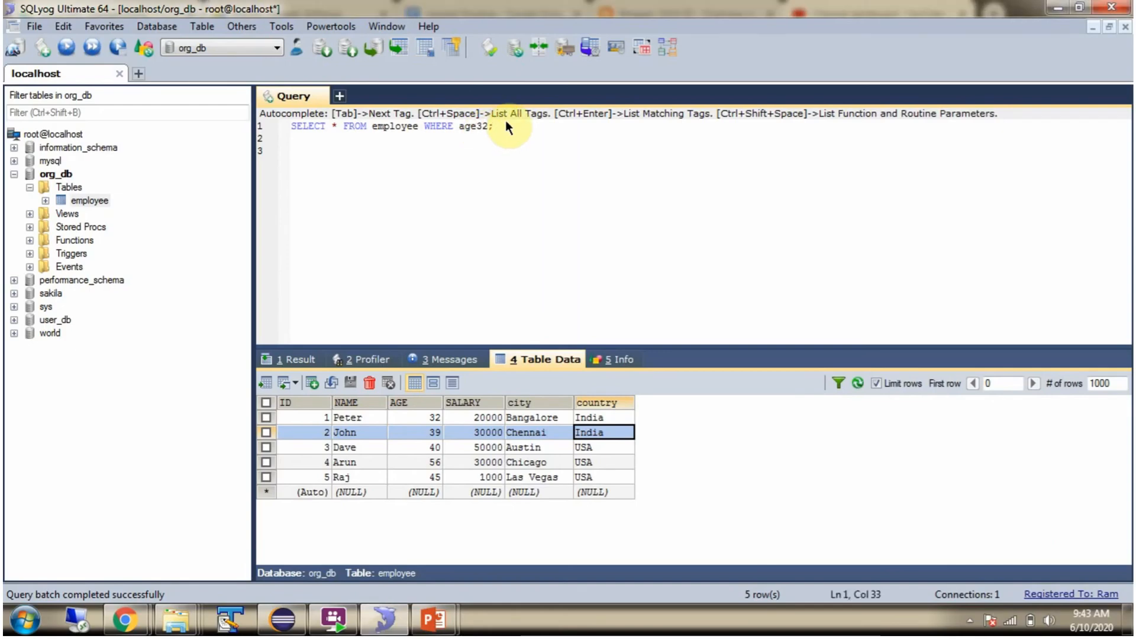
text(>)
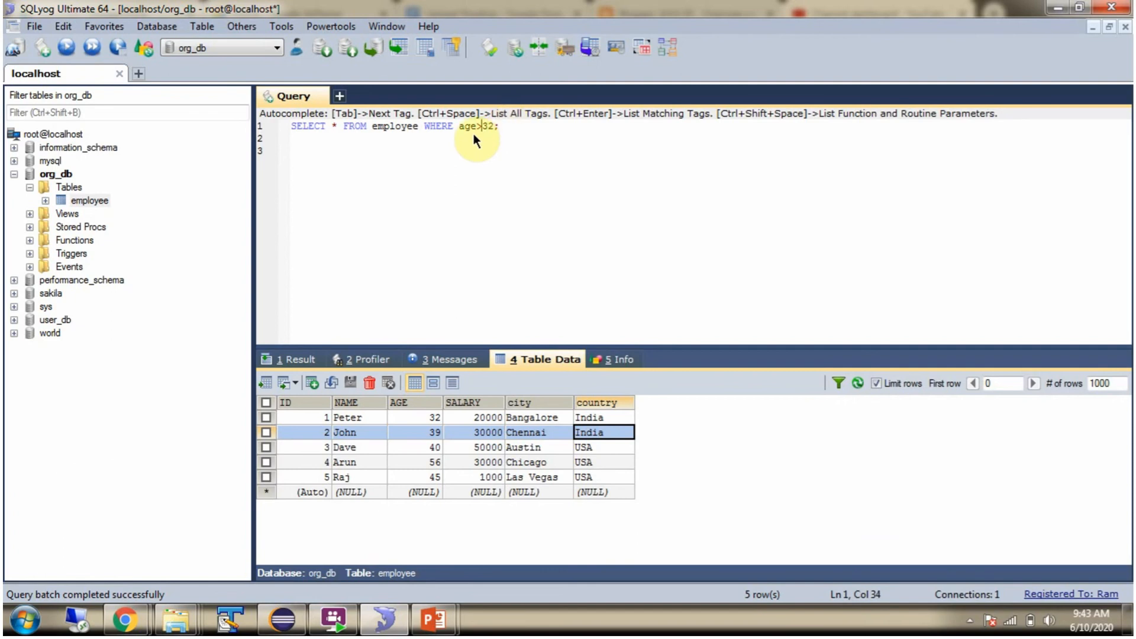
mouse_move(228, 141)
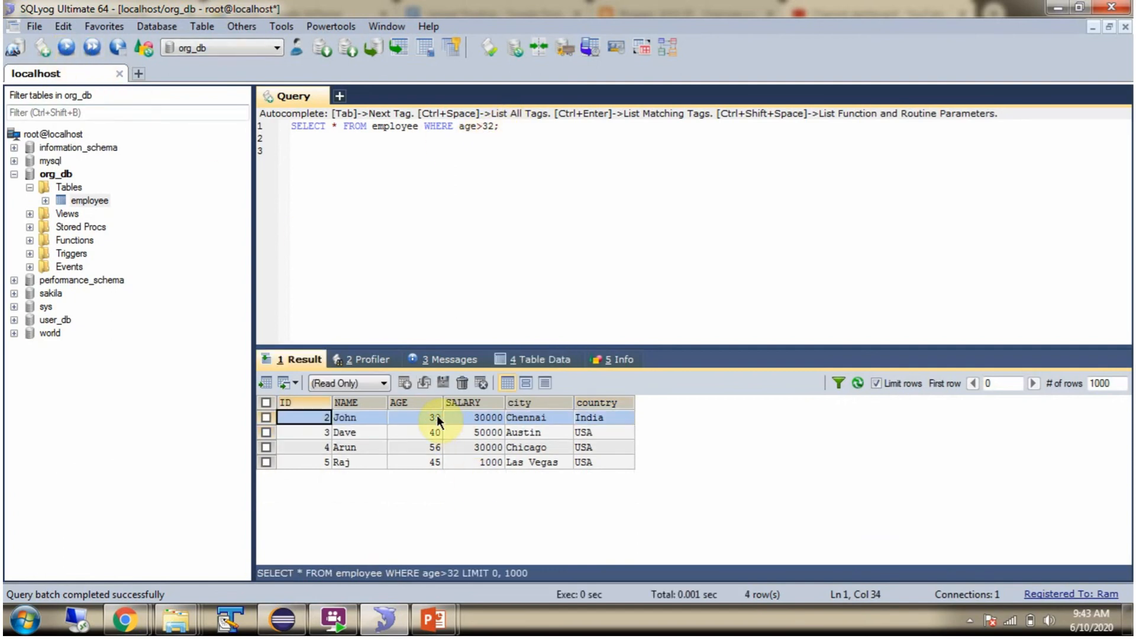
mouse_move(491, 161)
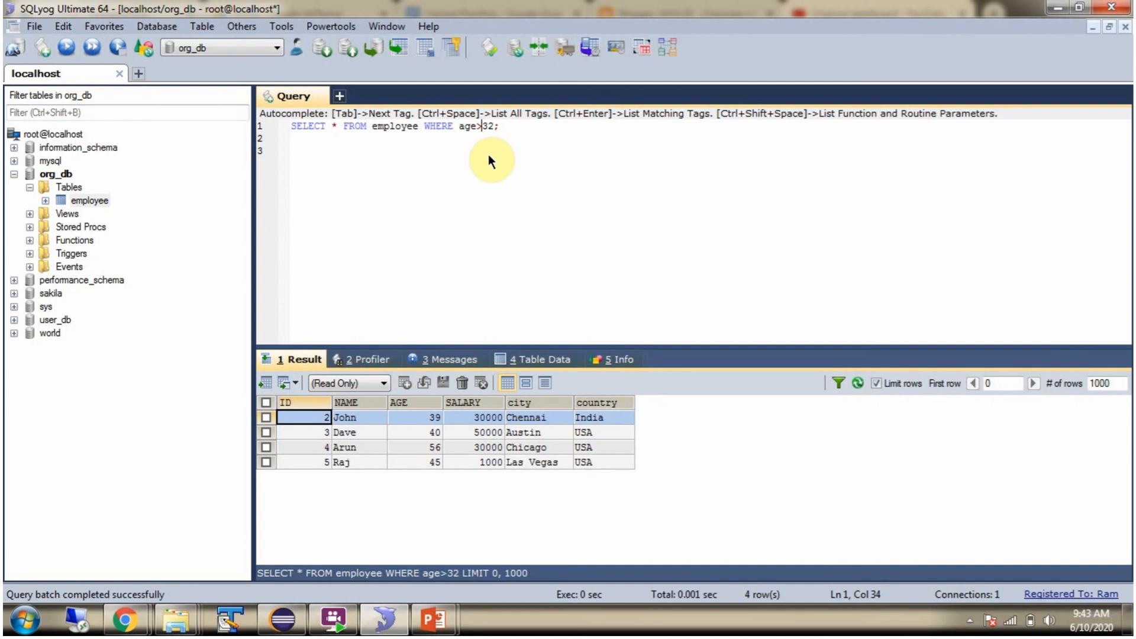
key(Backspace)
text(=40)
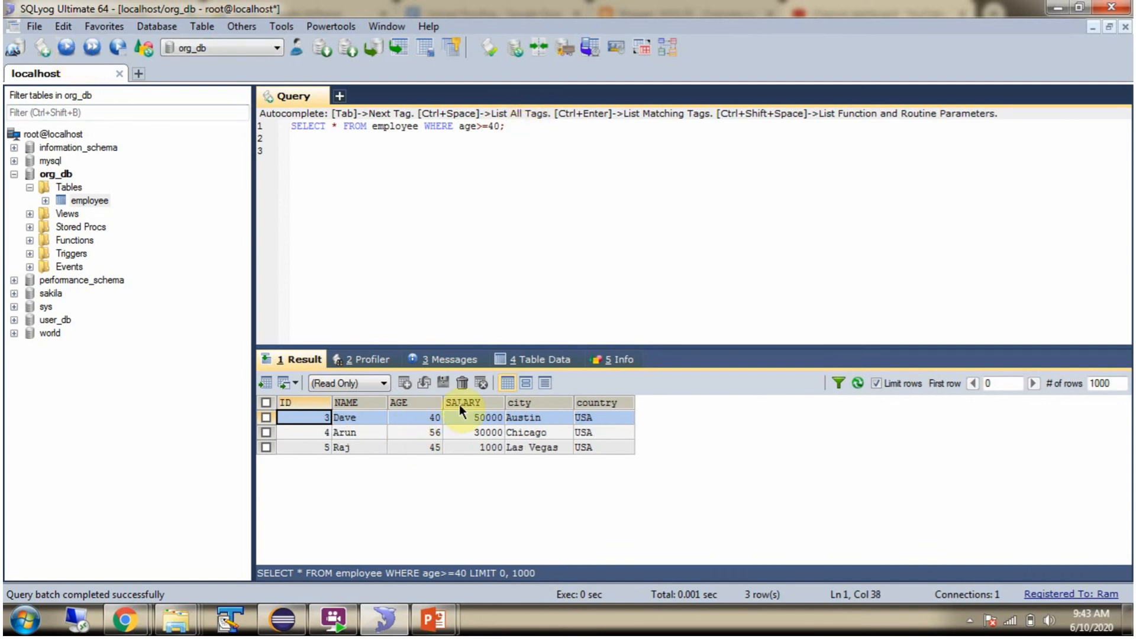
Rewrite the condition as age!=40 and execute it.
click(506, 127)
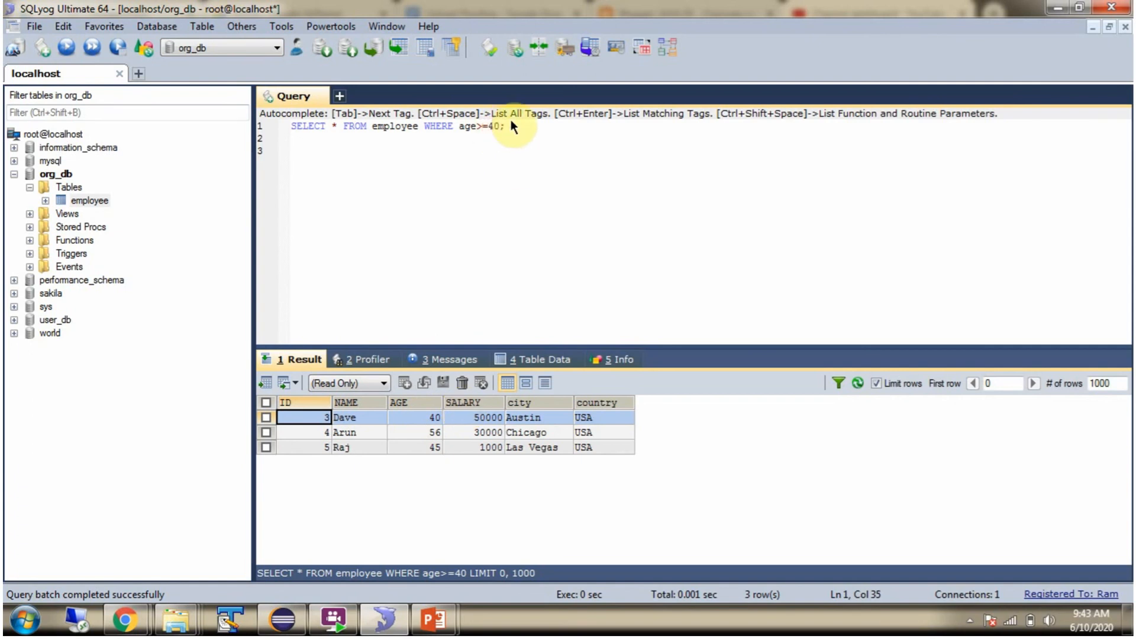
key(BackSpace)
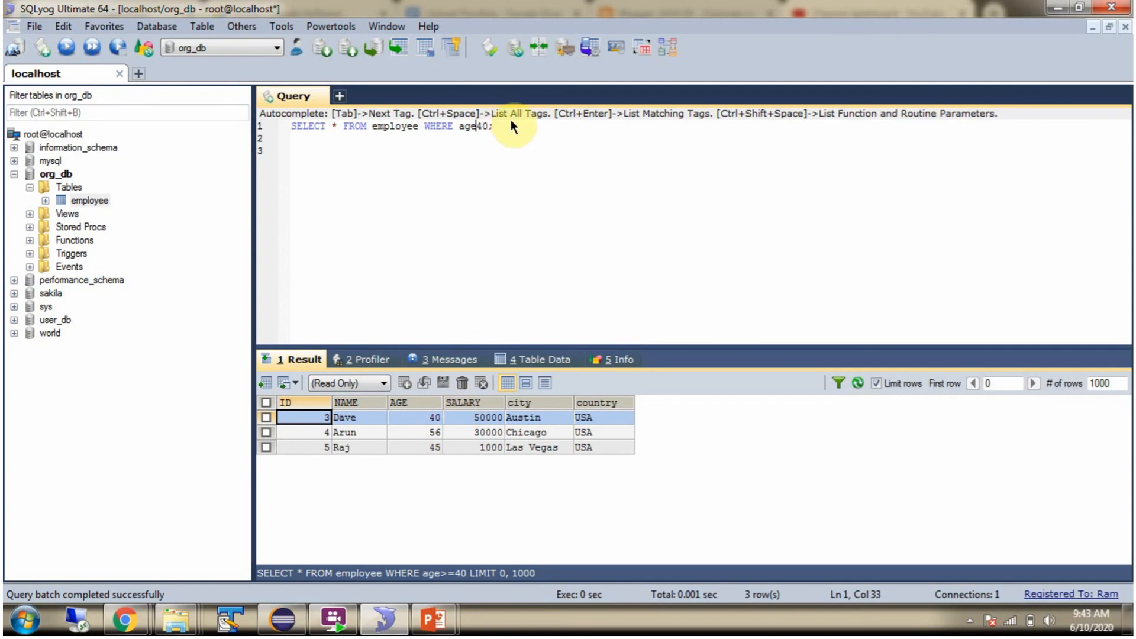
text(!=)
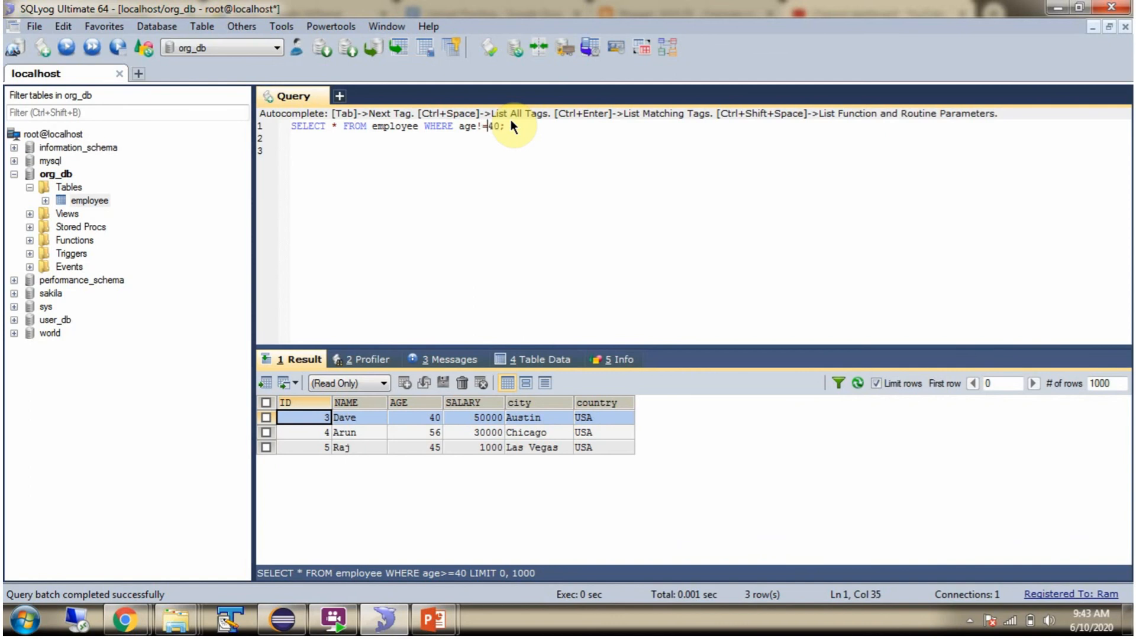
click(66, 47)
text( BETWEEN 32 AND 45)
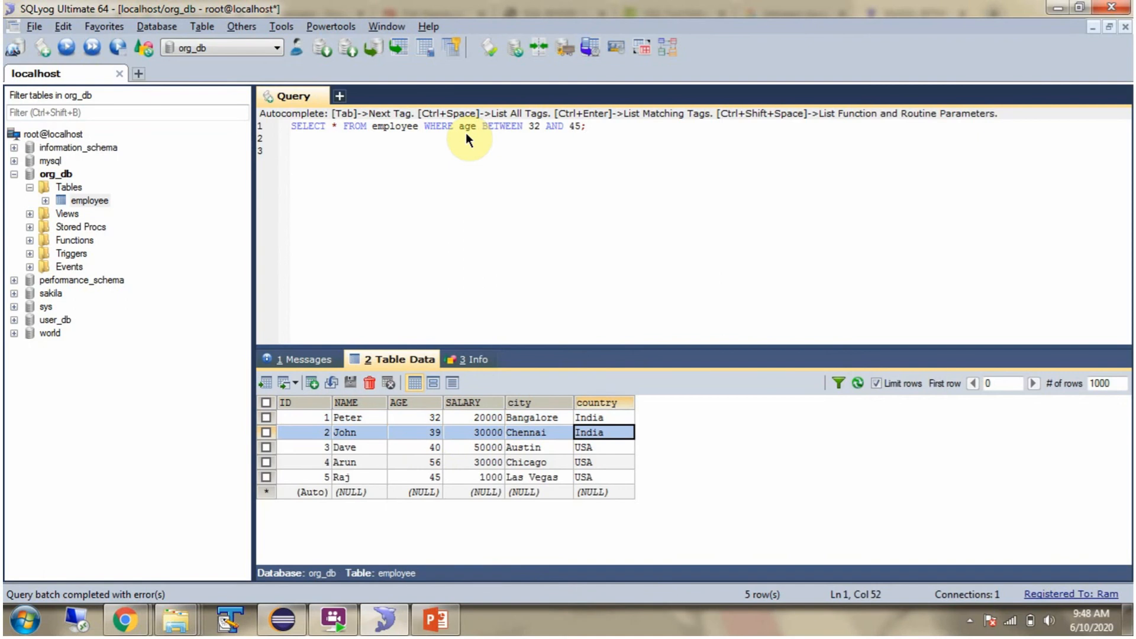
mouse_move(573, 137)
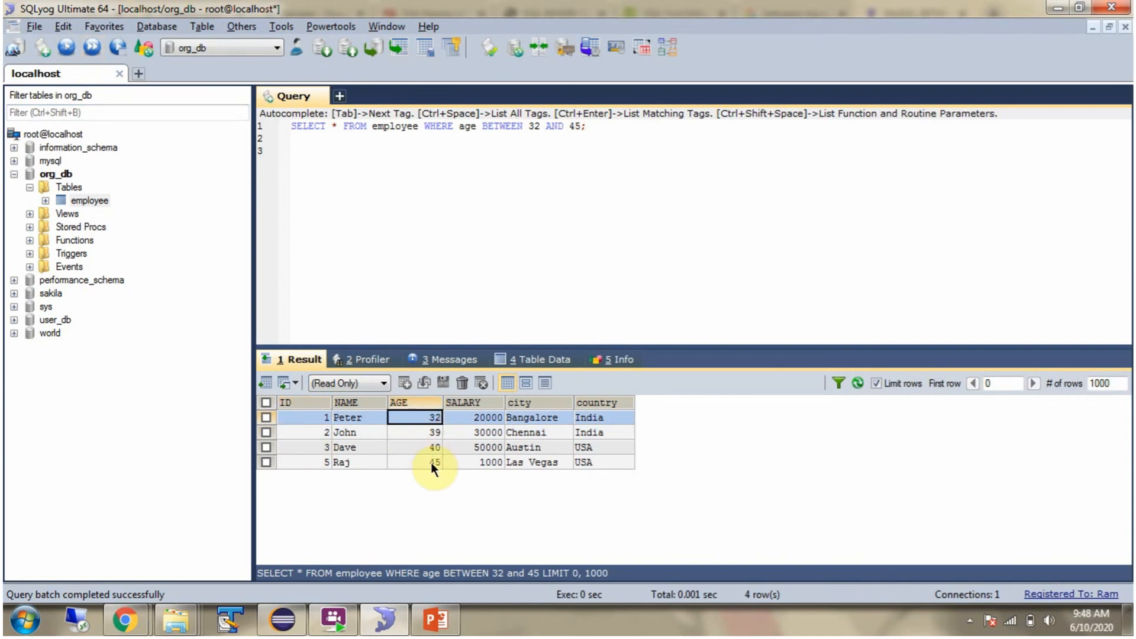
Highlight Dave's age 40 and Raj's age 45 in the BETWEEN 32 AND 45 result.
click(413, 447)
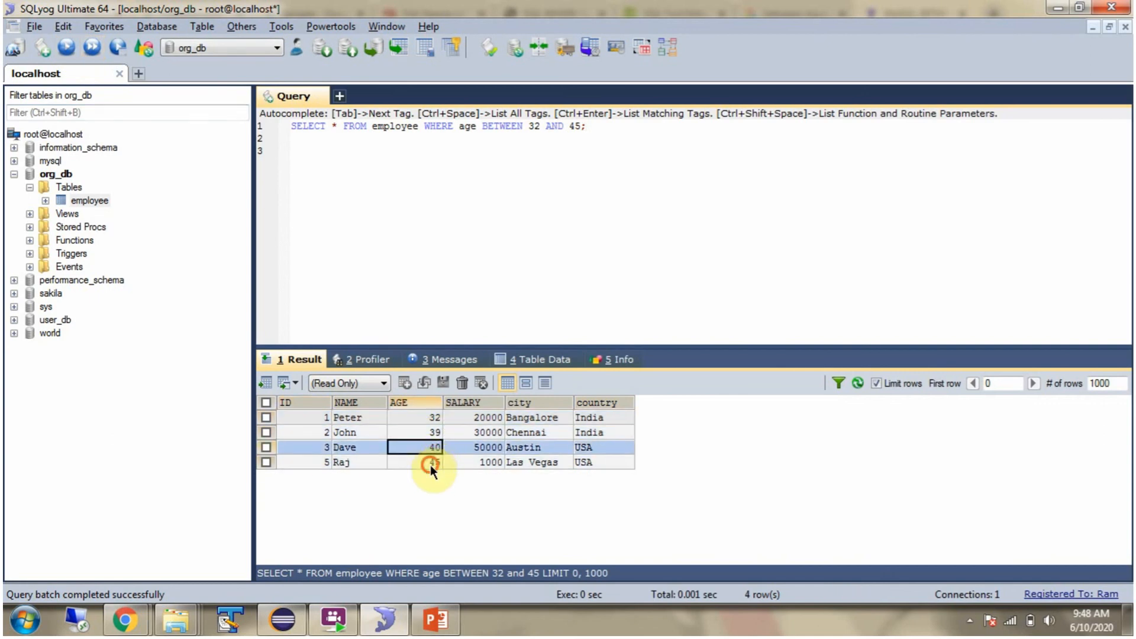
click(413, 462)
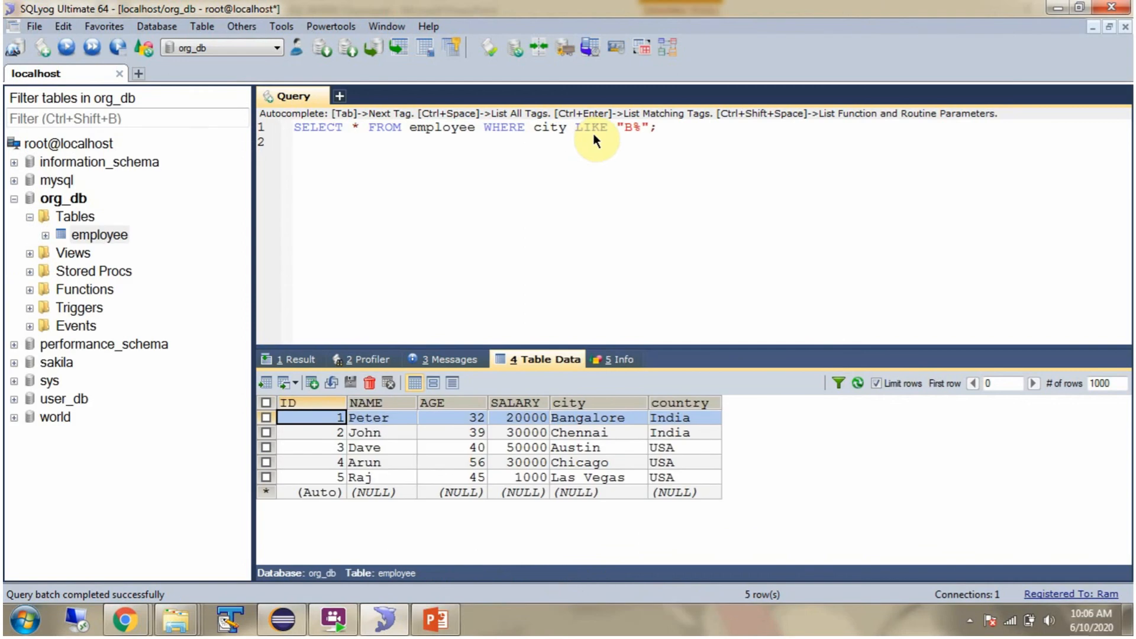
mouse_move(550, 141)
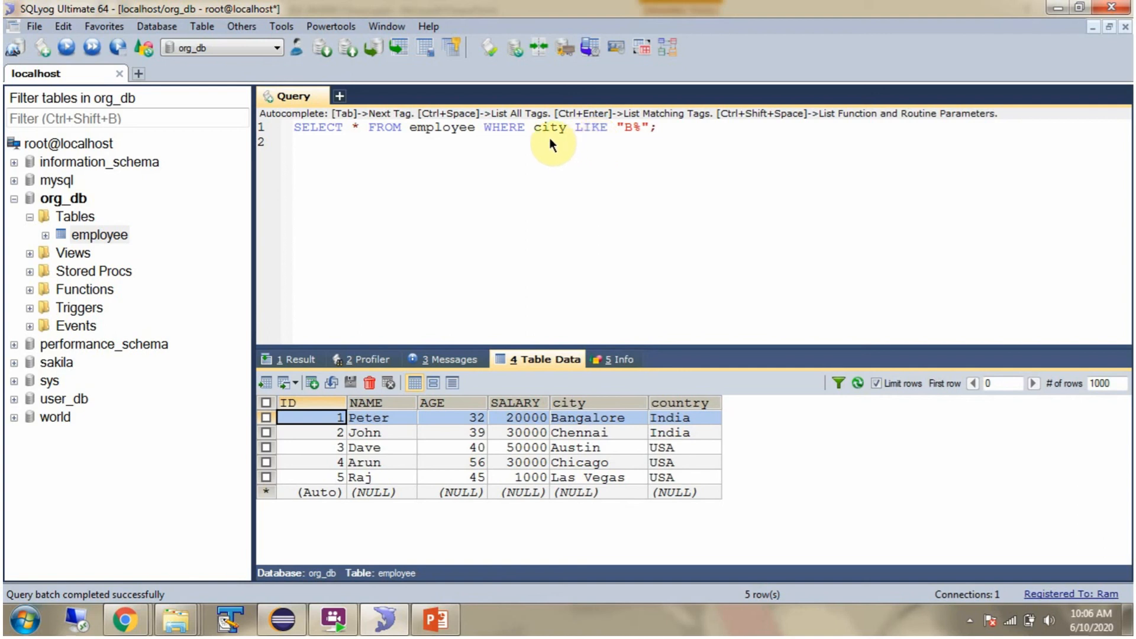
mouse_move(627, 140)
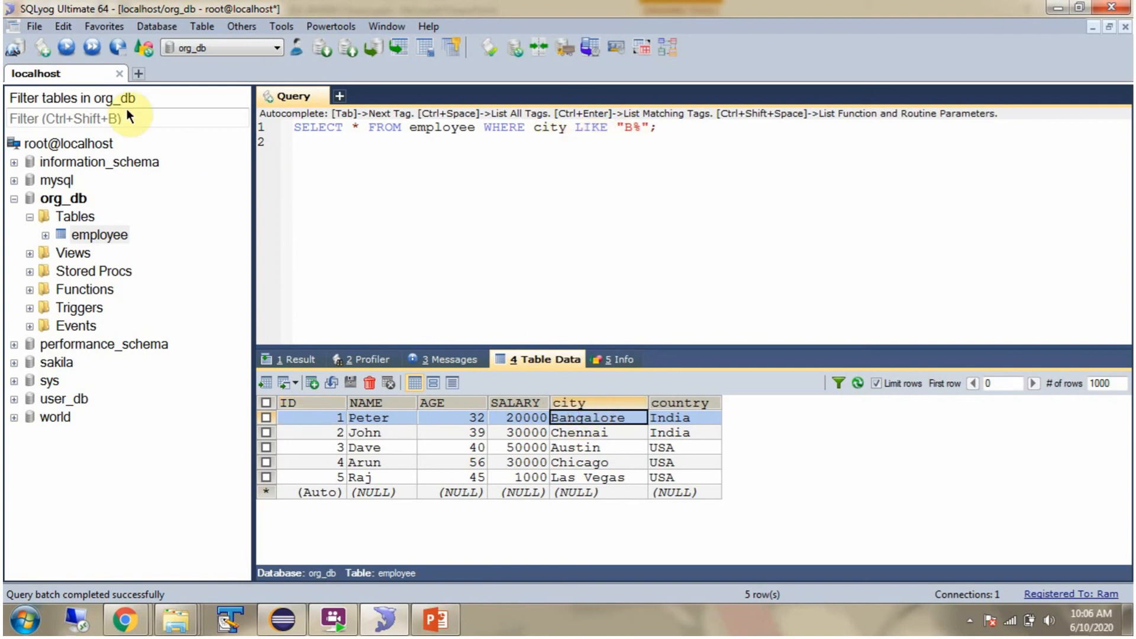
Run WHERE city IN ('Chennai','Austin'), returning John and Dave, and inspect the cities.
key(F9)
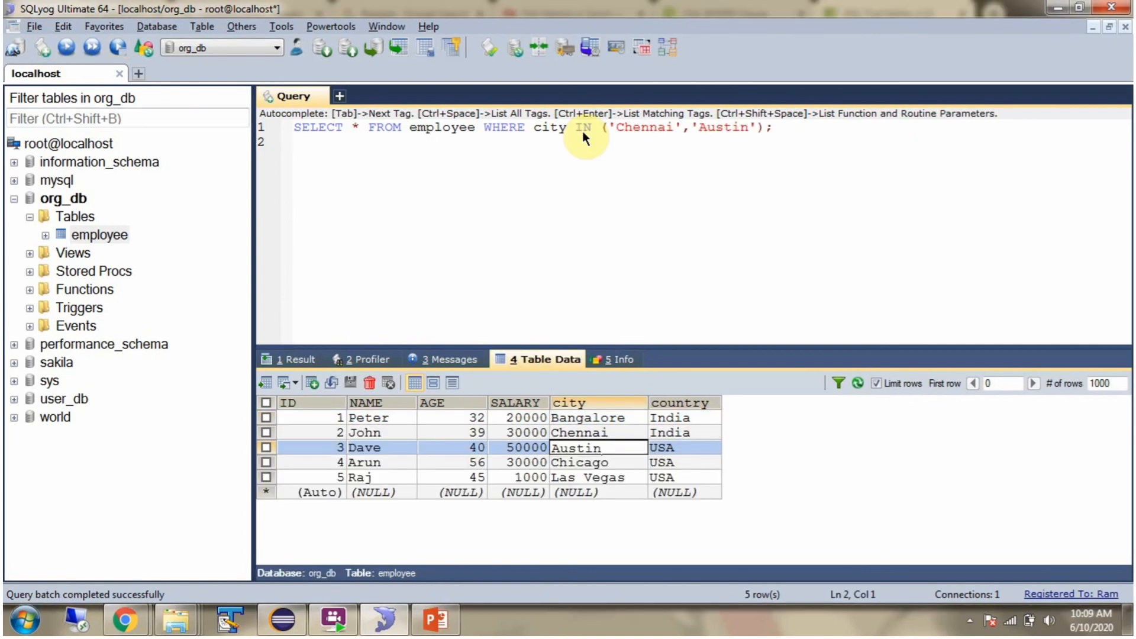
click(295, 143)
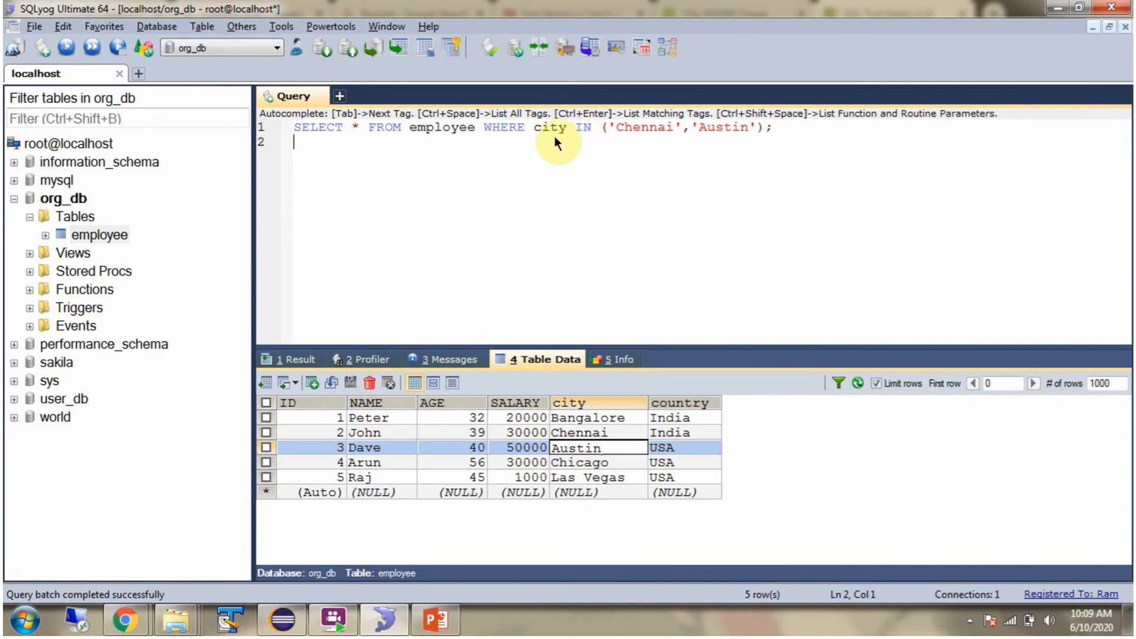
mouse_move(658, 136)
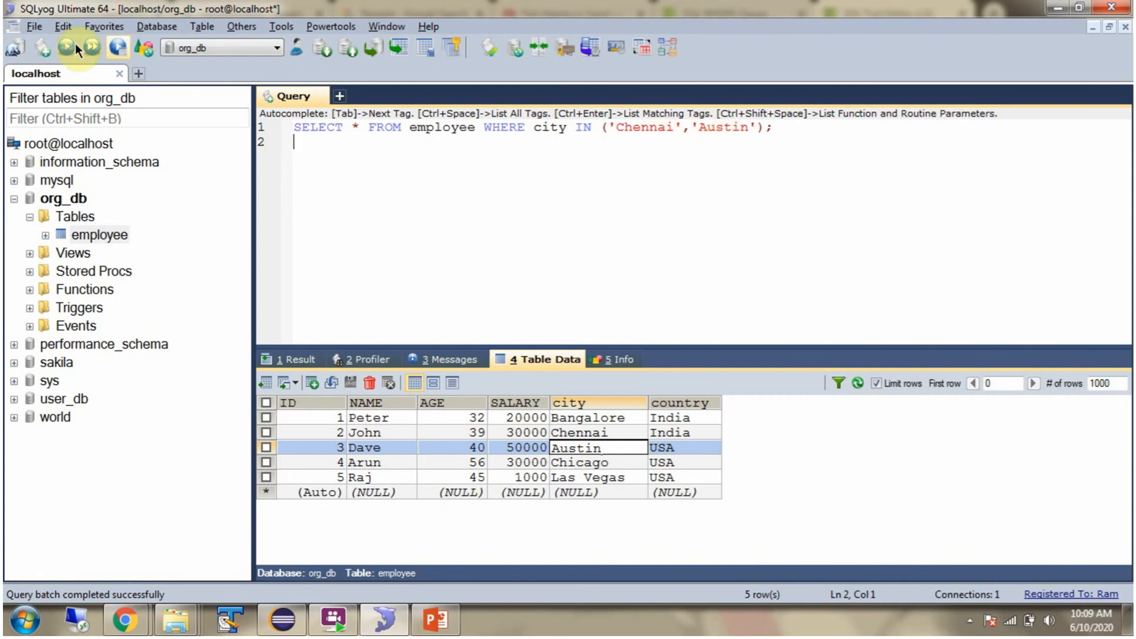
click(64, 47)
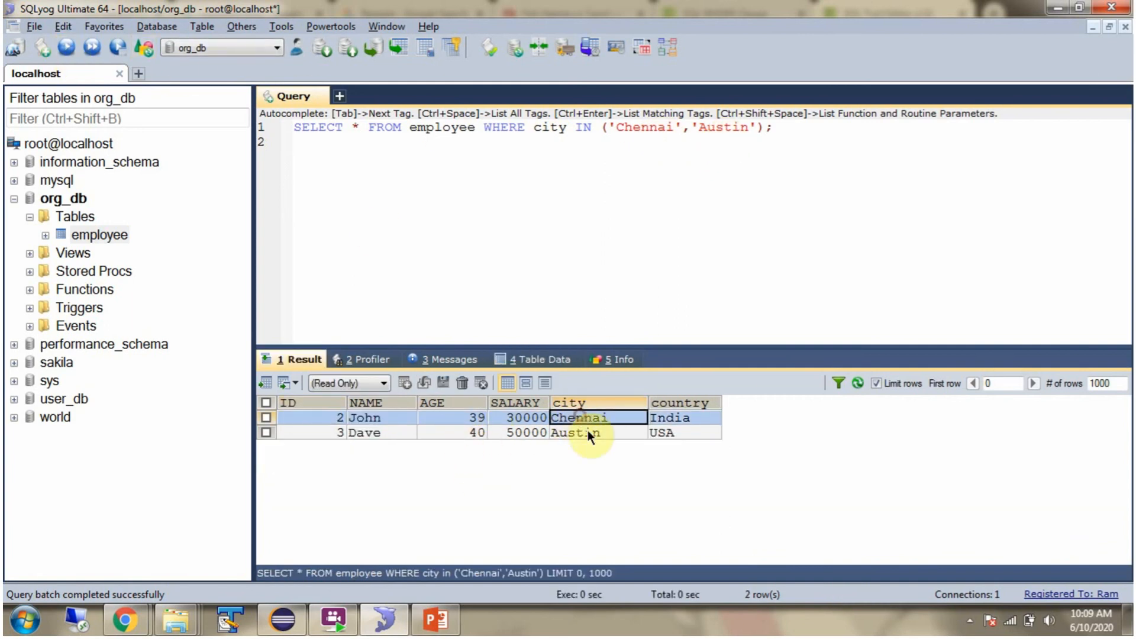
click(432, 619)
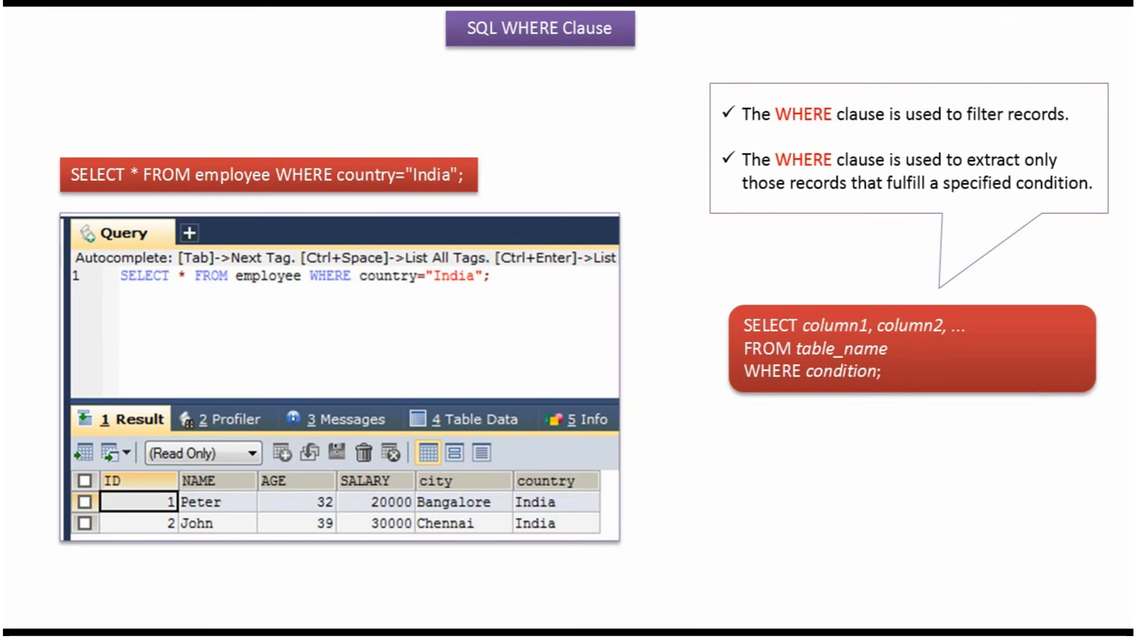